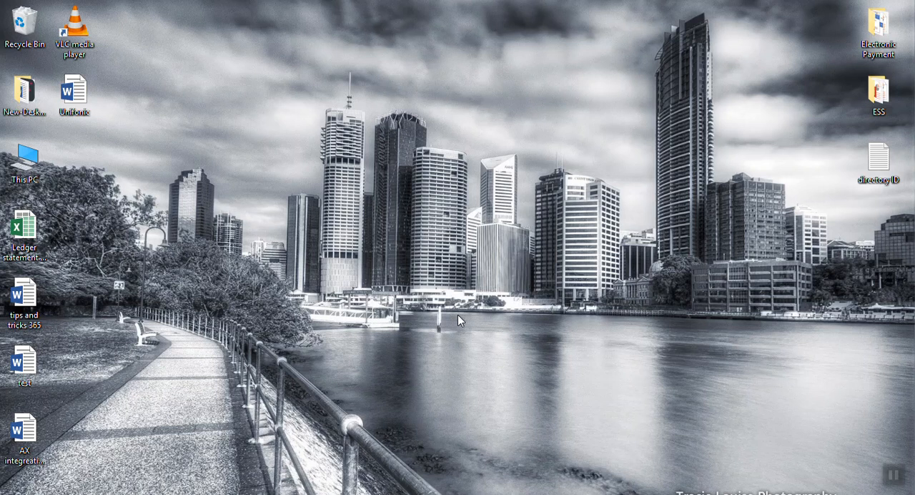
{"action": "mouse_move", "coordinate": [310, 346]}
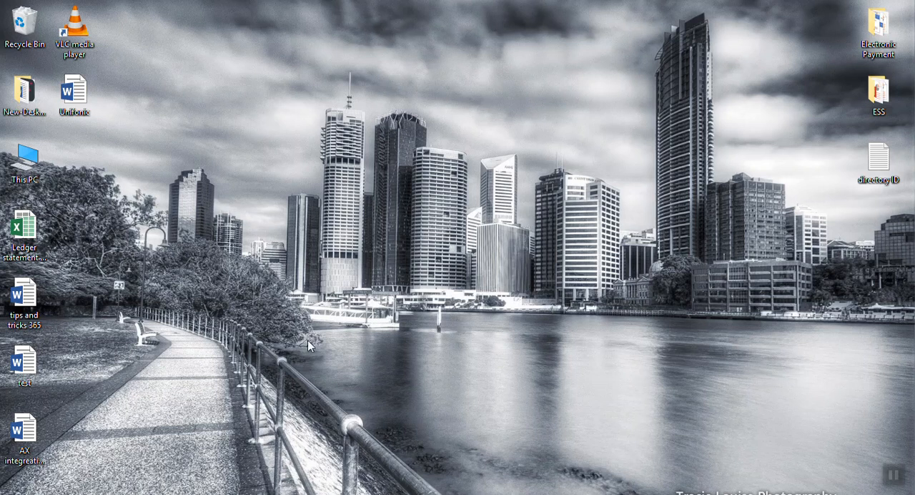
{"action": "mouse_move", "coordinate": [326, 459]}
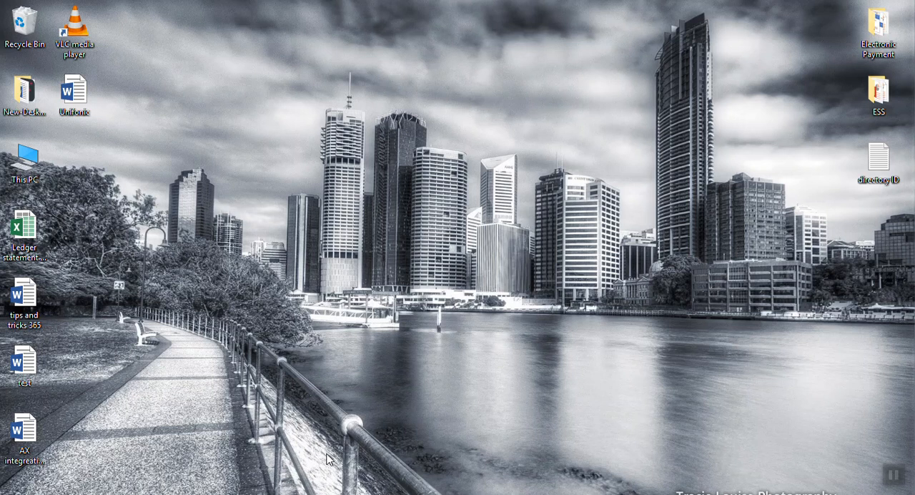
{"action": "mouse_move", "coordinate": [318, 493]}
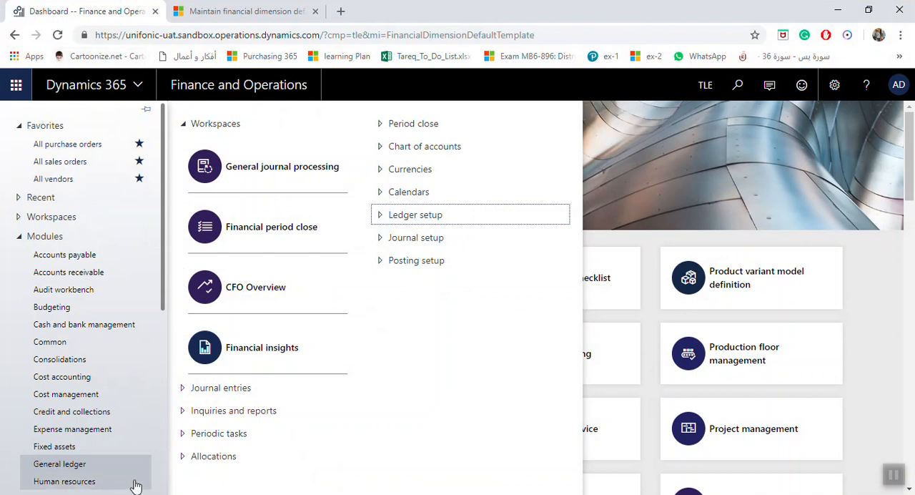
Open the Ledger page from General ledger's Ledger setup group
{"action": "left_click", "coordinate": [415, 214]}
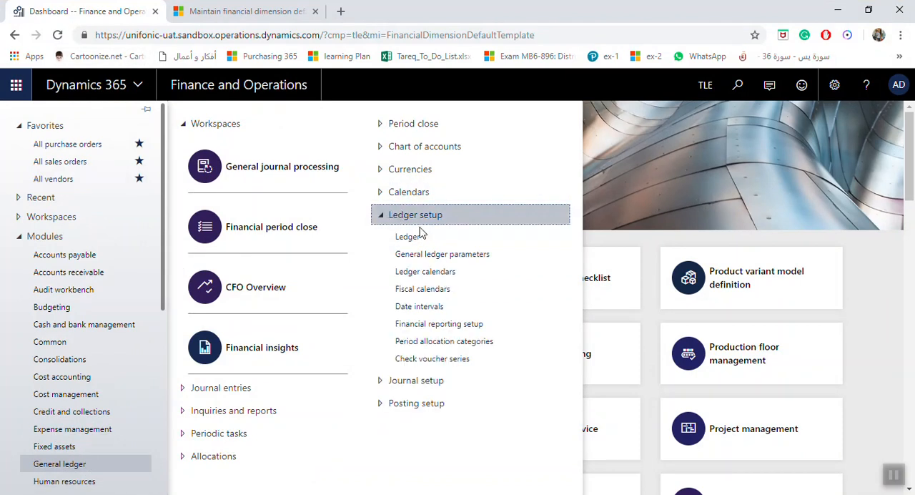
{"action": "left_click", "coordinate": [409, 236]}
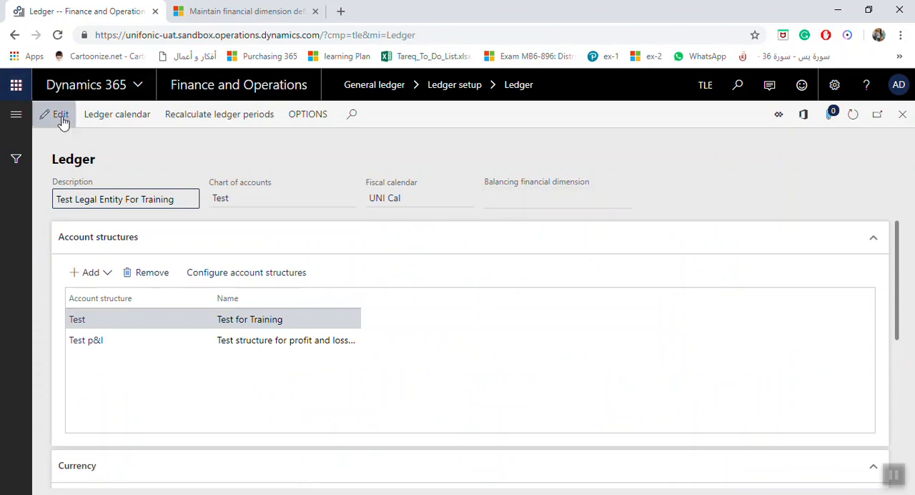
Switch the ledger to edit mode and review the chart of accounts and balancing dimension choices unchanged
{"action": "left_click", "coordinate": [60, 114]}
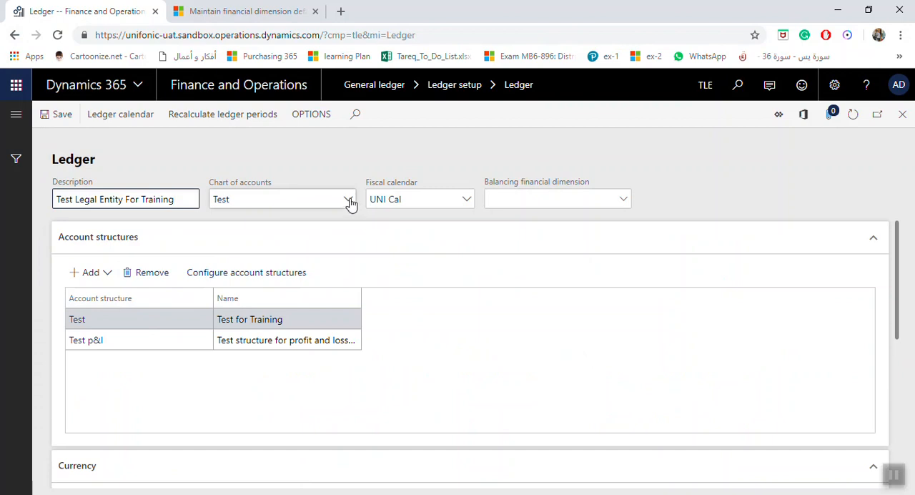
{"action": "left_click", "coordinate": [349, 199]}
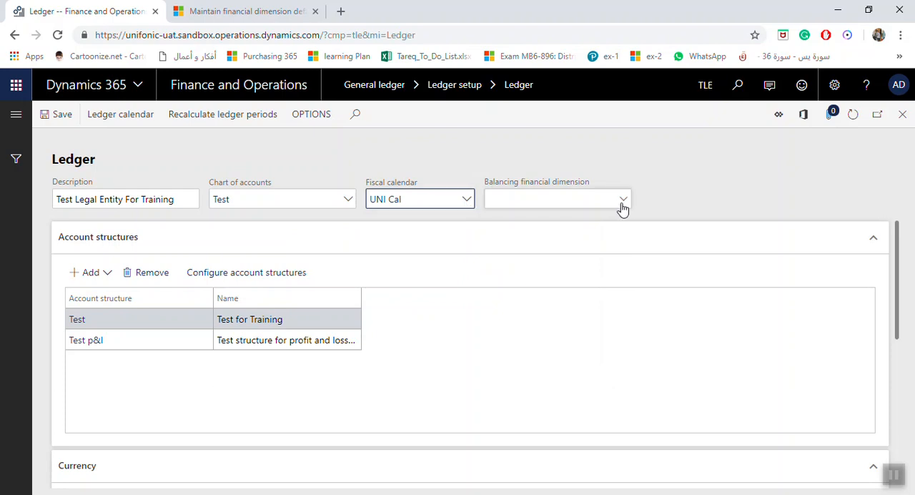
{"action": "left_click", "coordinate": [621, 199]}
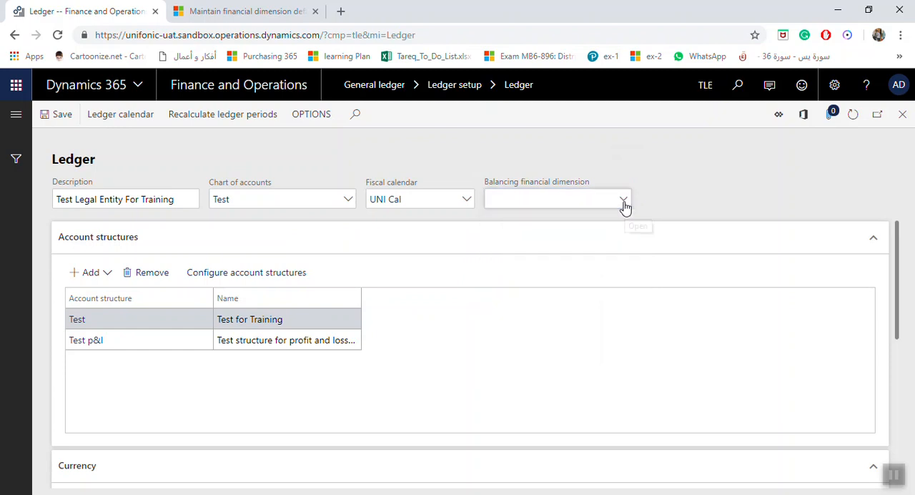
{"action": "mouse_move", "coordinate": [546, 189]}
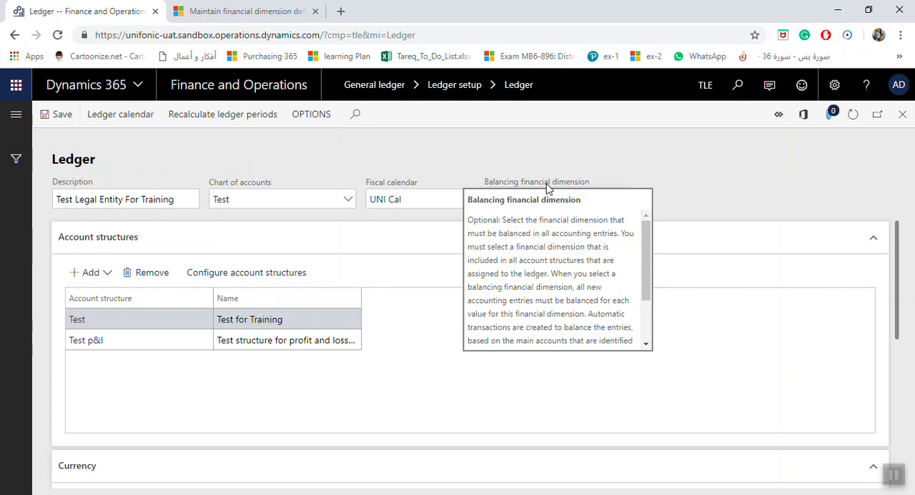
{"action": "mouse_move", "coordinate": [158, 290]}
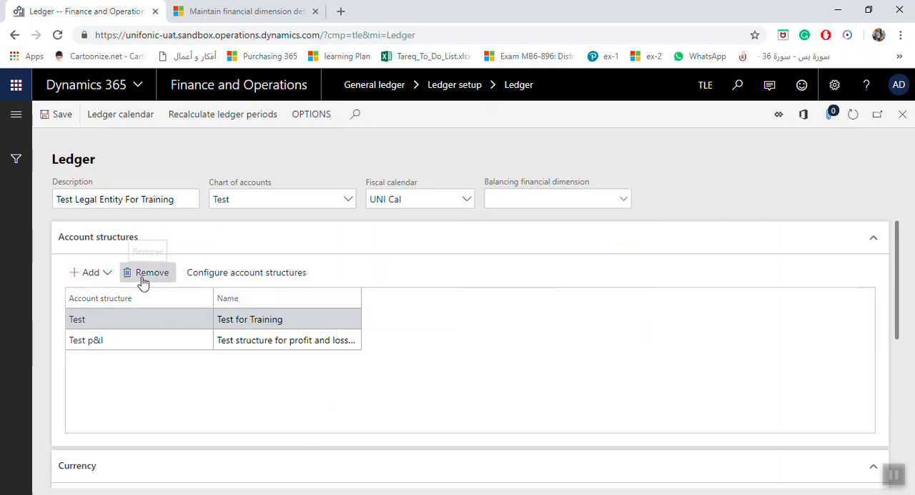
{"action": "mouse_move", "coordinate": [137, 362]}
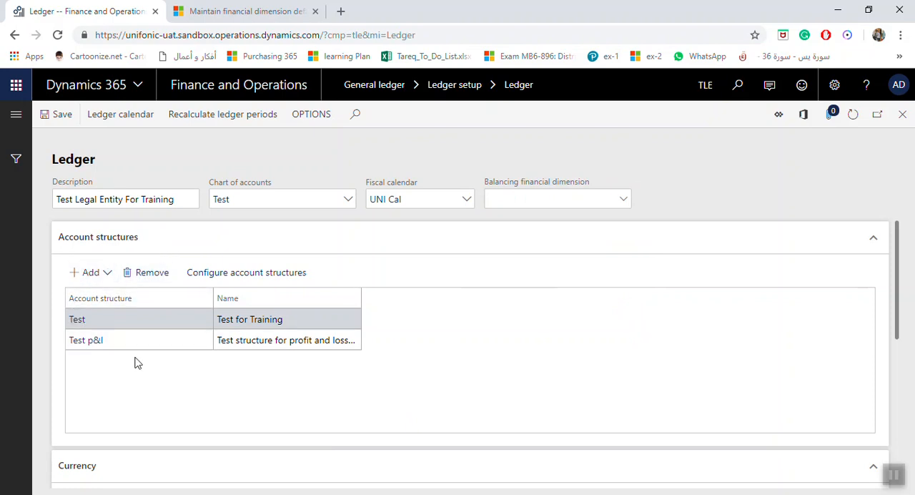
{"action": "mouse_move", "coordinate": [260, 398]}
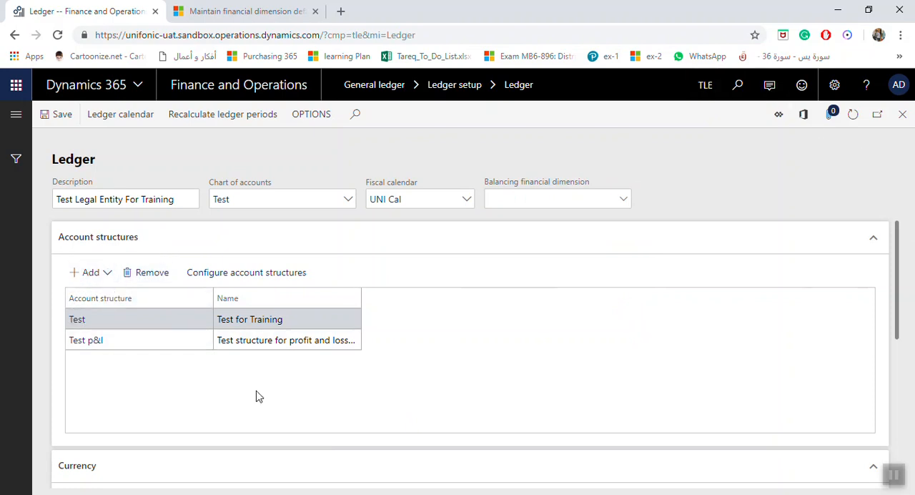
Set accounting and reporting currency exchange rate types to Default, leaving revaluation accounts empty
{"action": "scroll", "scroll_direction": "down", "scroll_amount": 3}
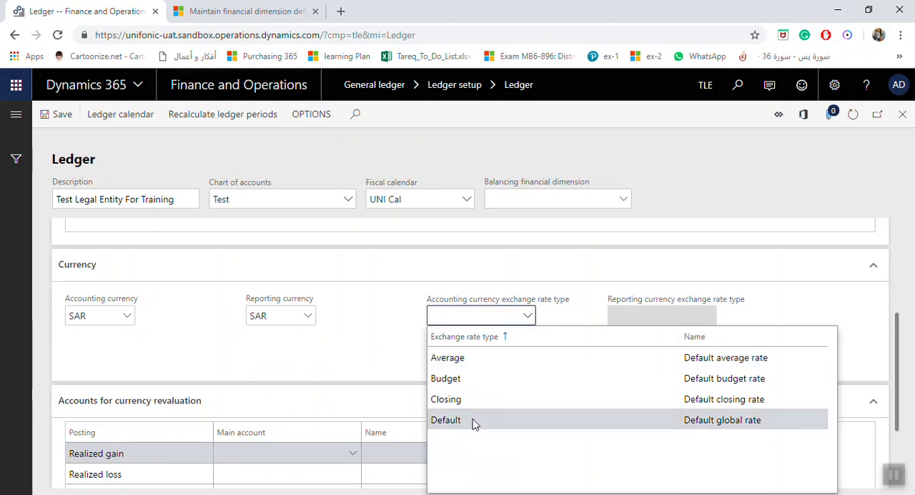
{"action": "left_click", "coordinate": [447, 420]}
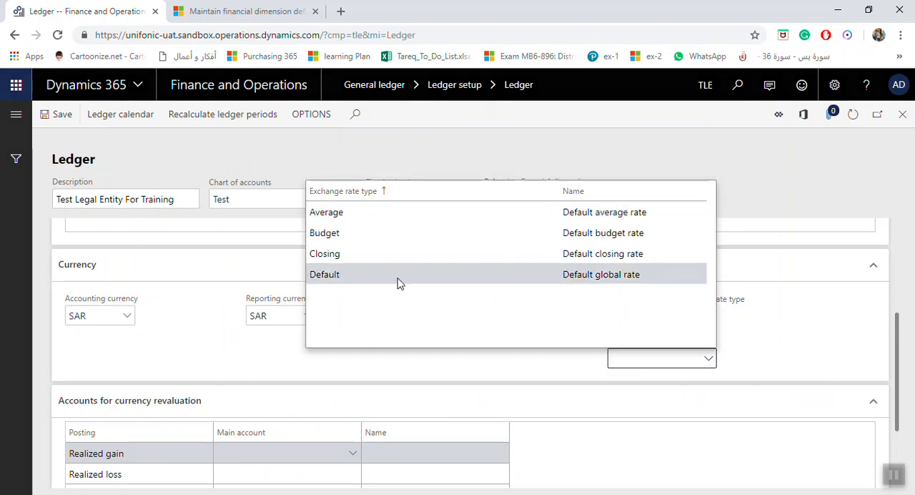
{"action": "left_click", "coordinate": [323, 274]}
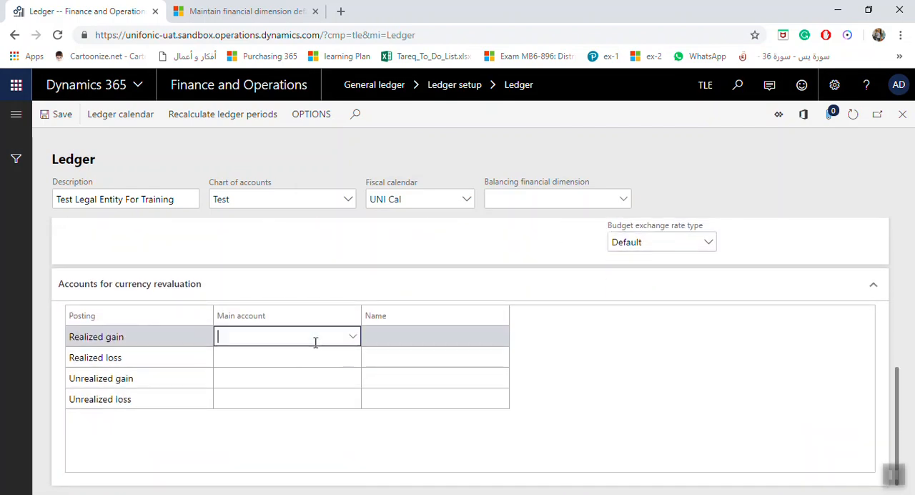
{"action": "mouse_move", "coordinate": [269, 377]}
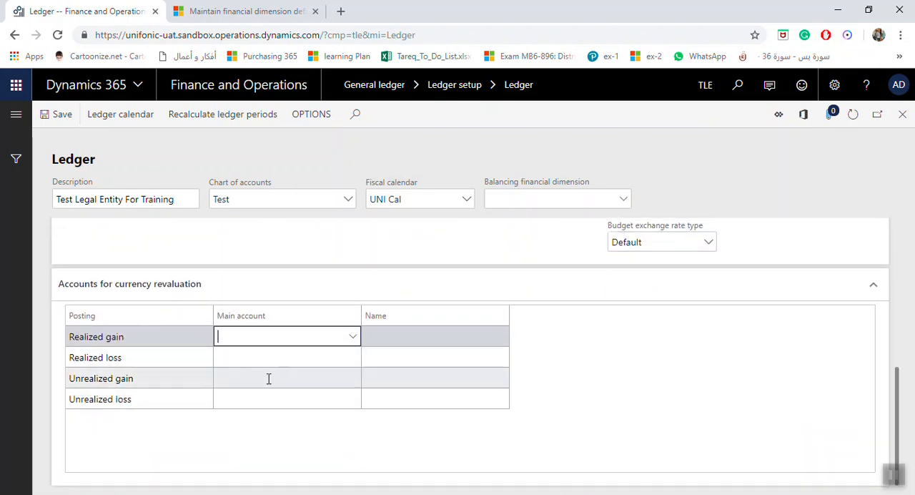
{"action": "left_click", "coordinate": [264, 377]}
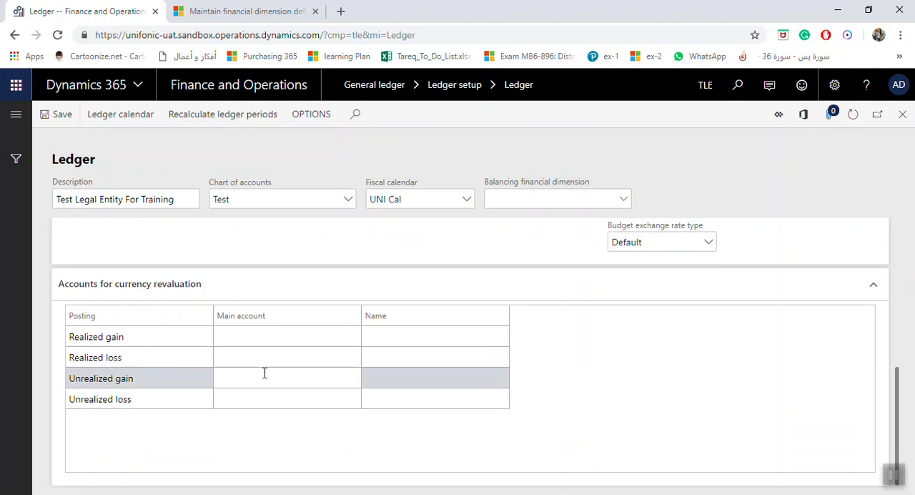
{"action": "left_click", "coordinate": [286, 397]}
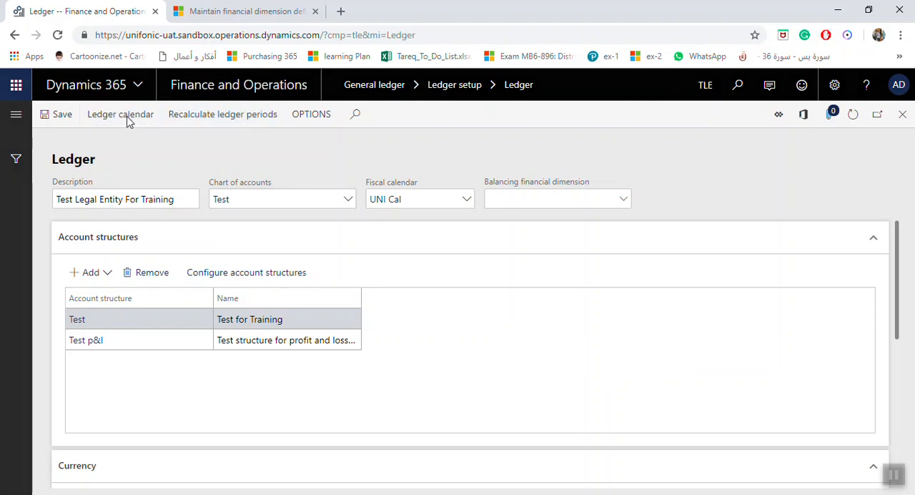
Run Recalculate ledger periods from the action bar and confirm with OK
{"action": "left_click", "coordinate": [120, 114]}
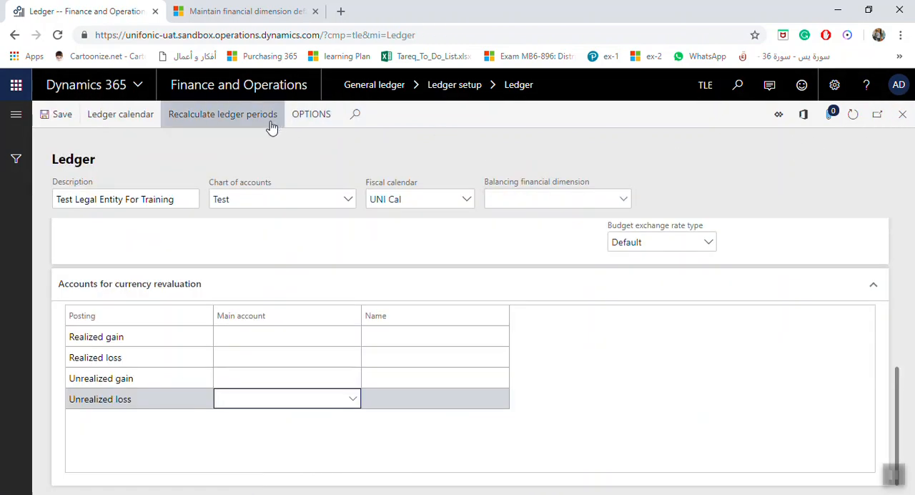
{"action": "left_click", "coordinate": [223, 115]}
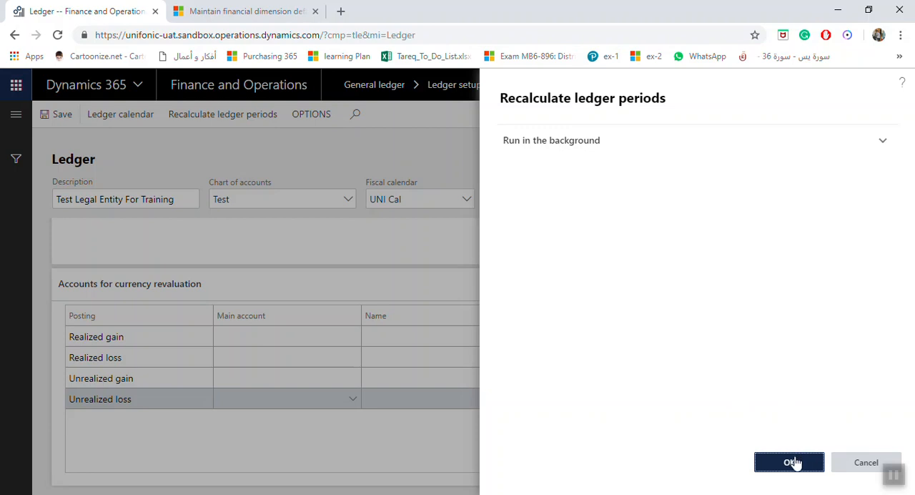
{"action": "left_click", "coordinate": [789, 462]}
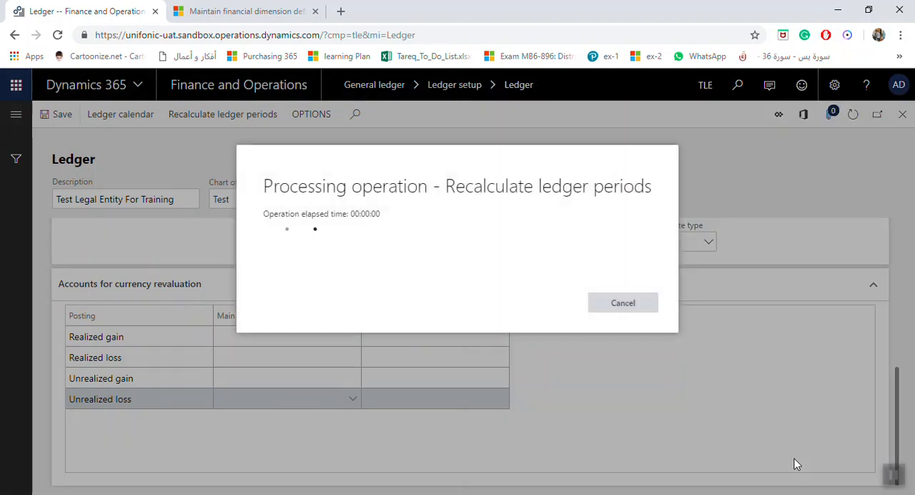